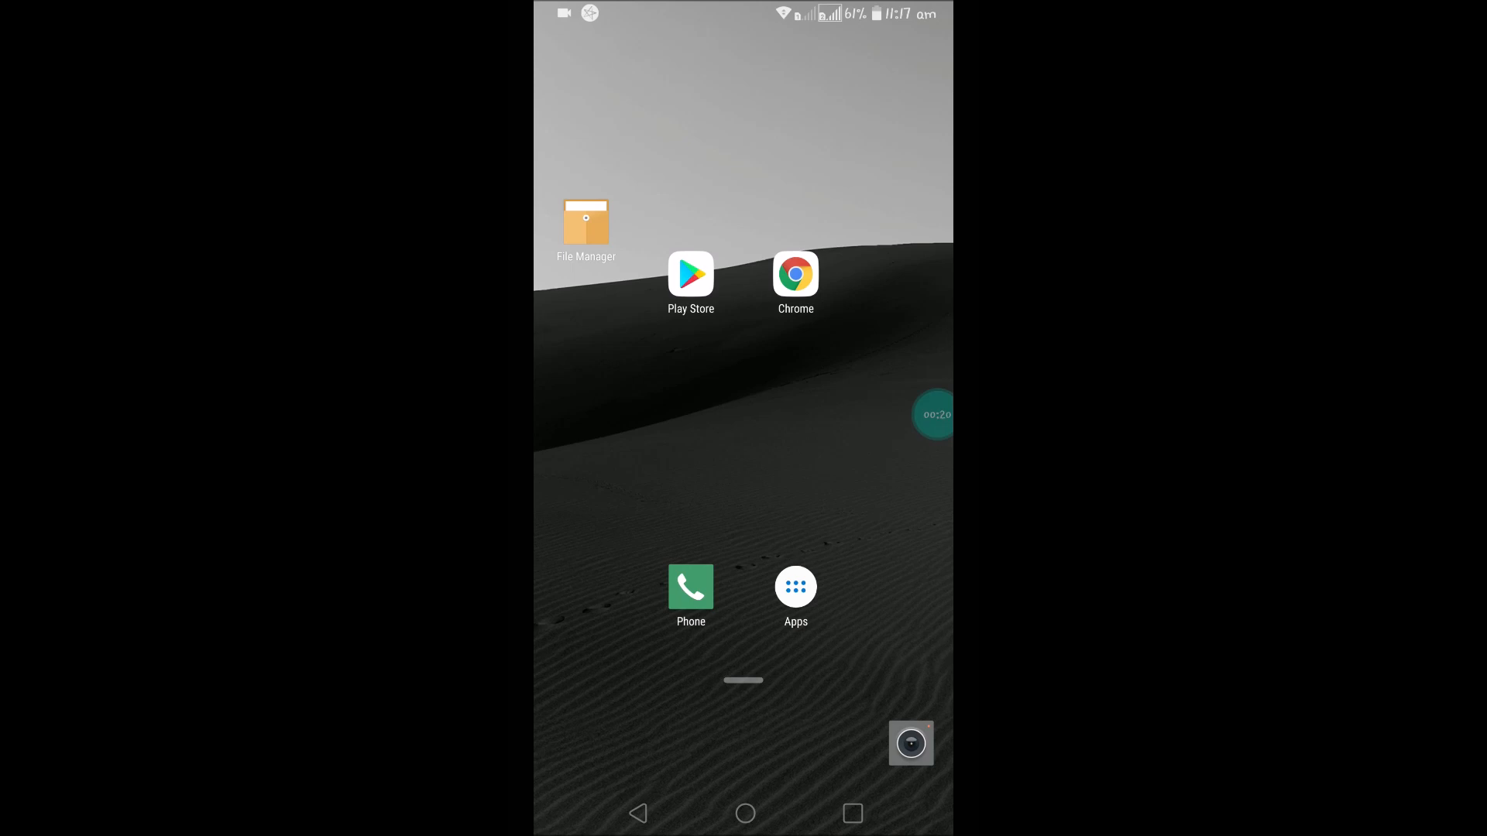
Launch Photos, enter the Saturday, 30 Jun 2018 shared album and show its overflow actions.
{"action": "left_click", "coordinate": [795, 586]}
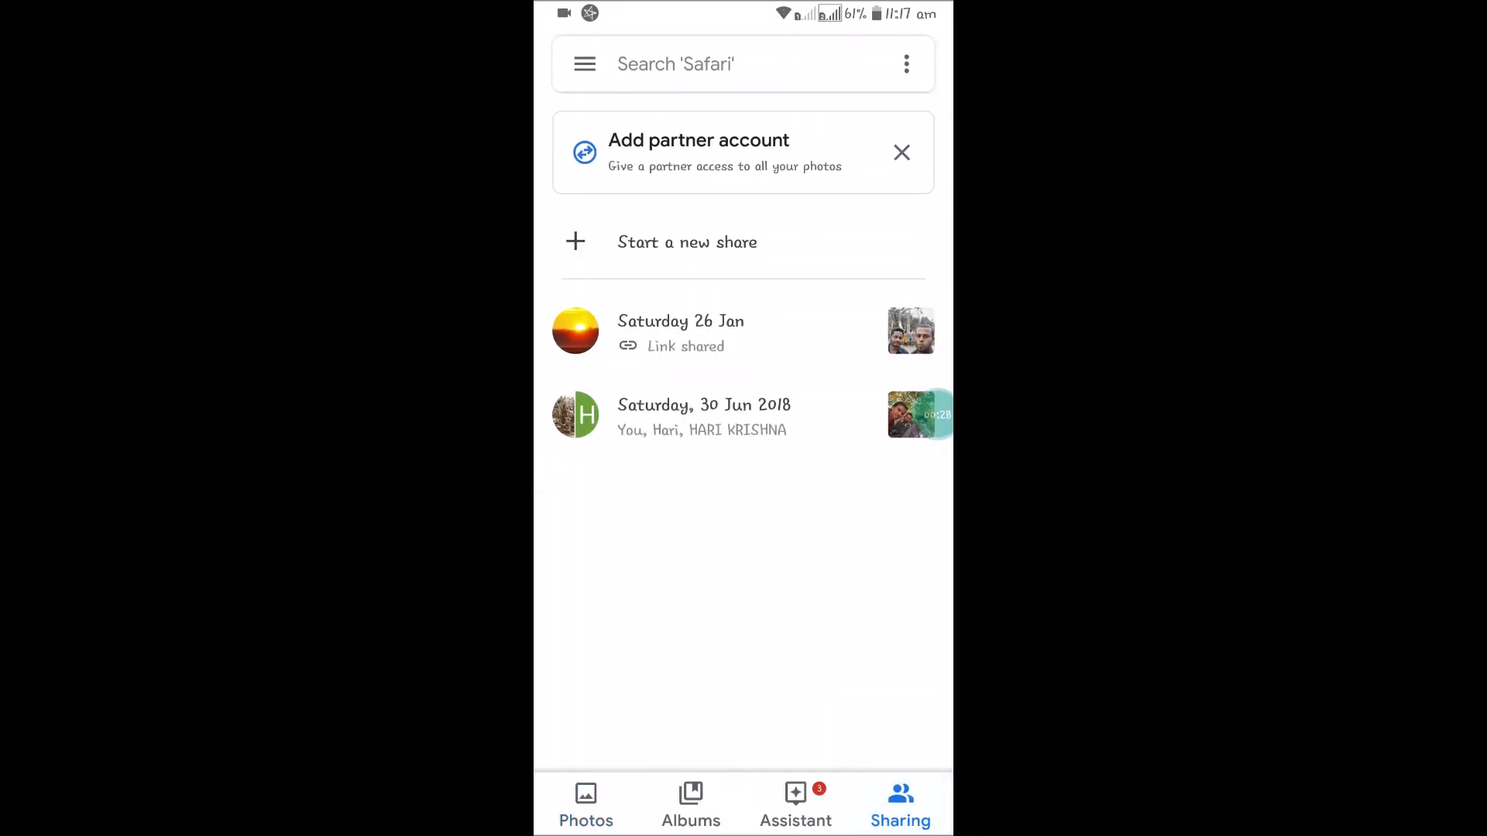
{"action": "left_click", "coordinate": [703, 417]}
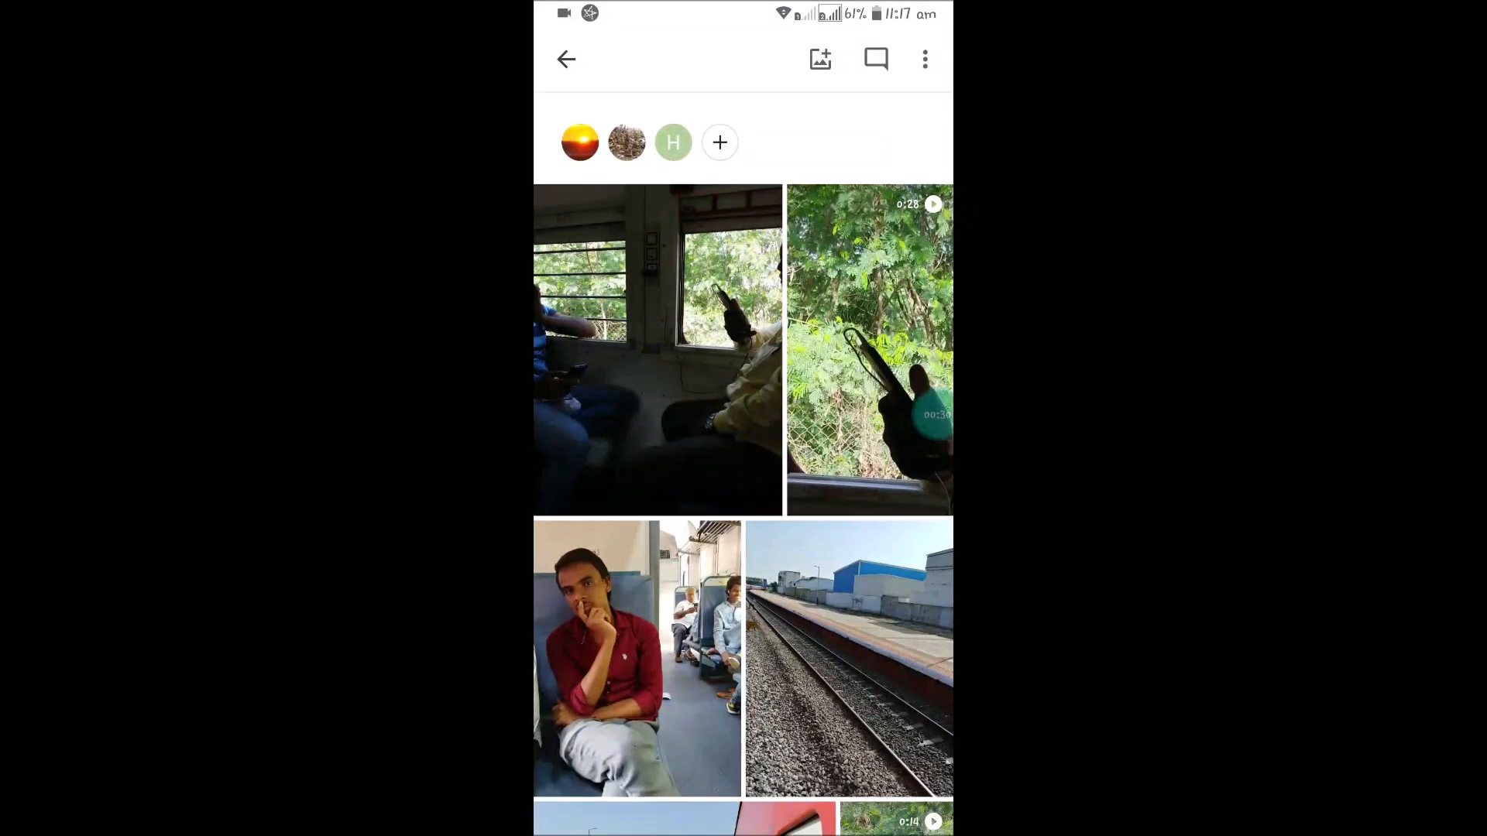
{"action": "left_click", "coordinate": [925, 59]}
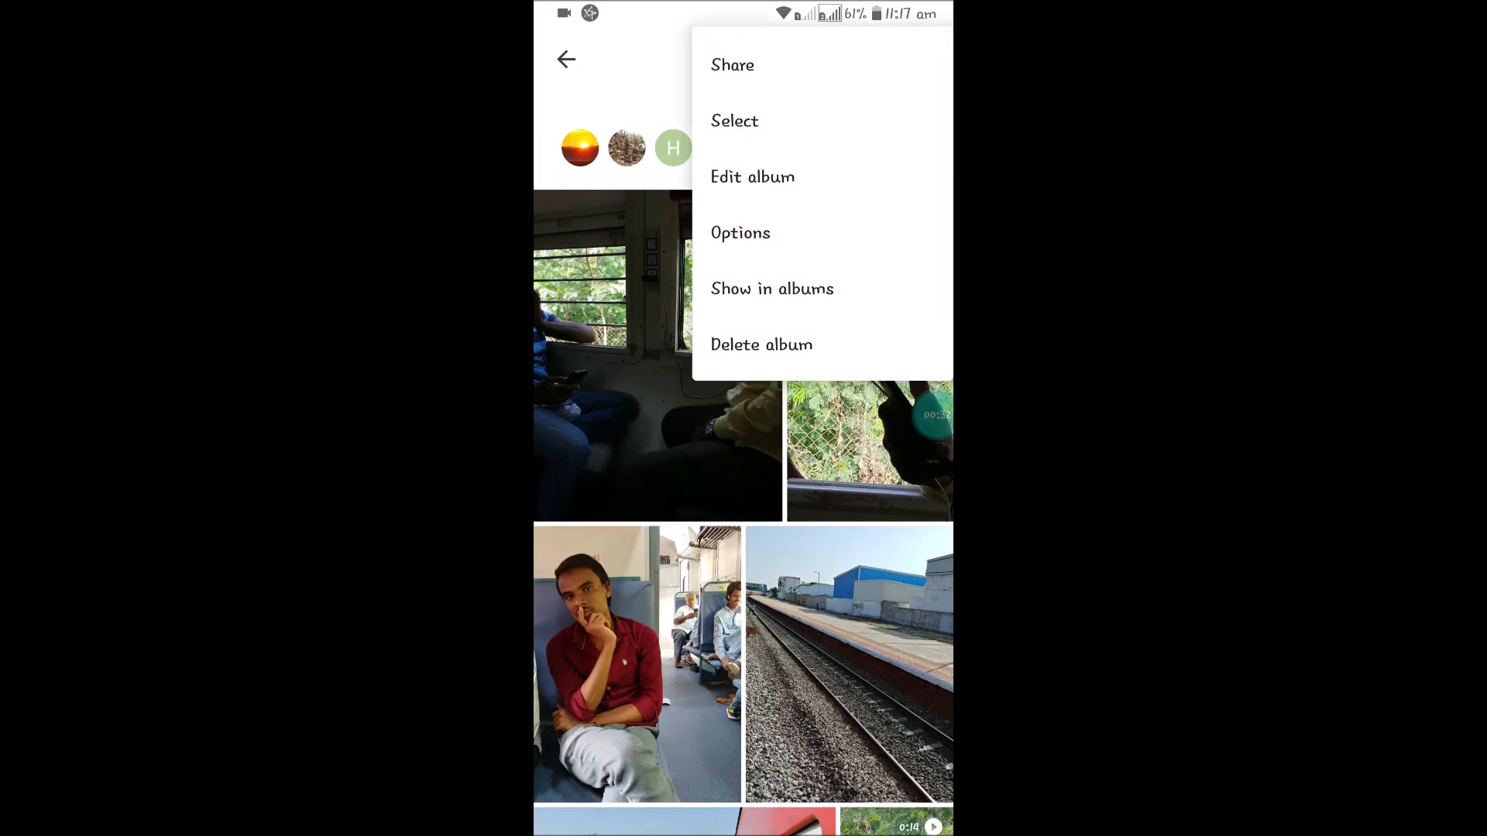
In the album's Options, switch link sharing off, cancel once, then switch it off again.
{"action": "left_click", "coordinate": [740, 232]}
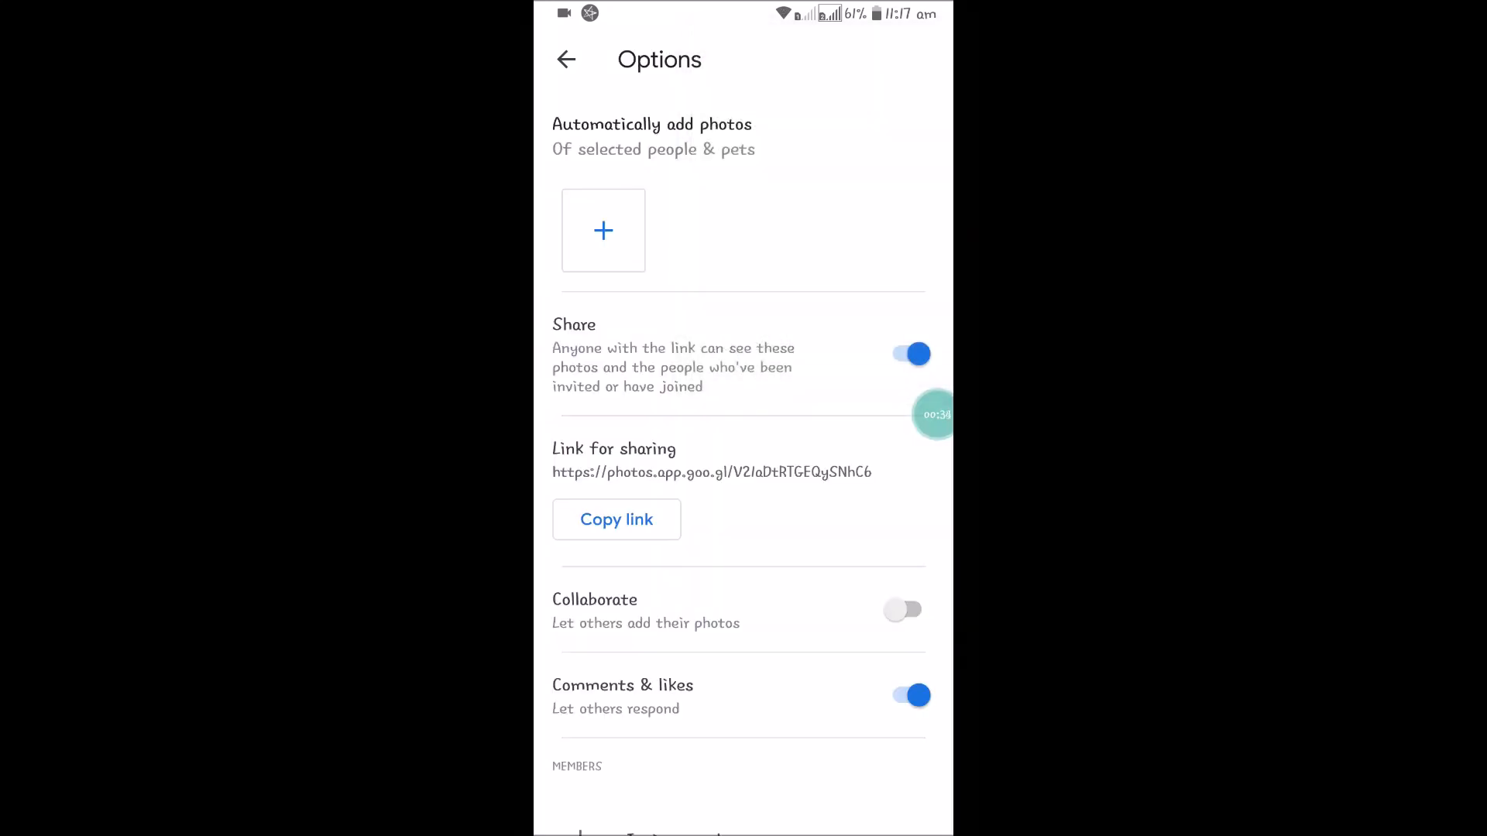
{"action": "left_click", "coordinate": [909, 353]}
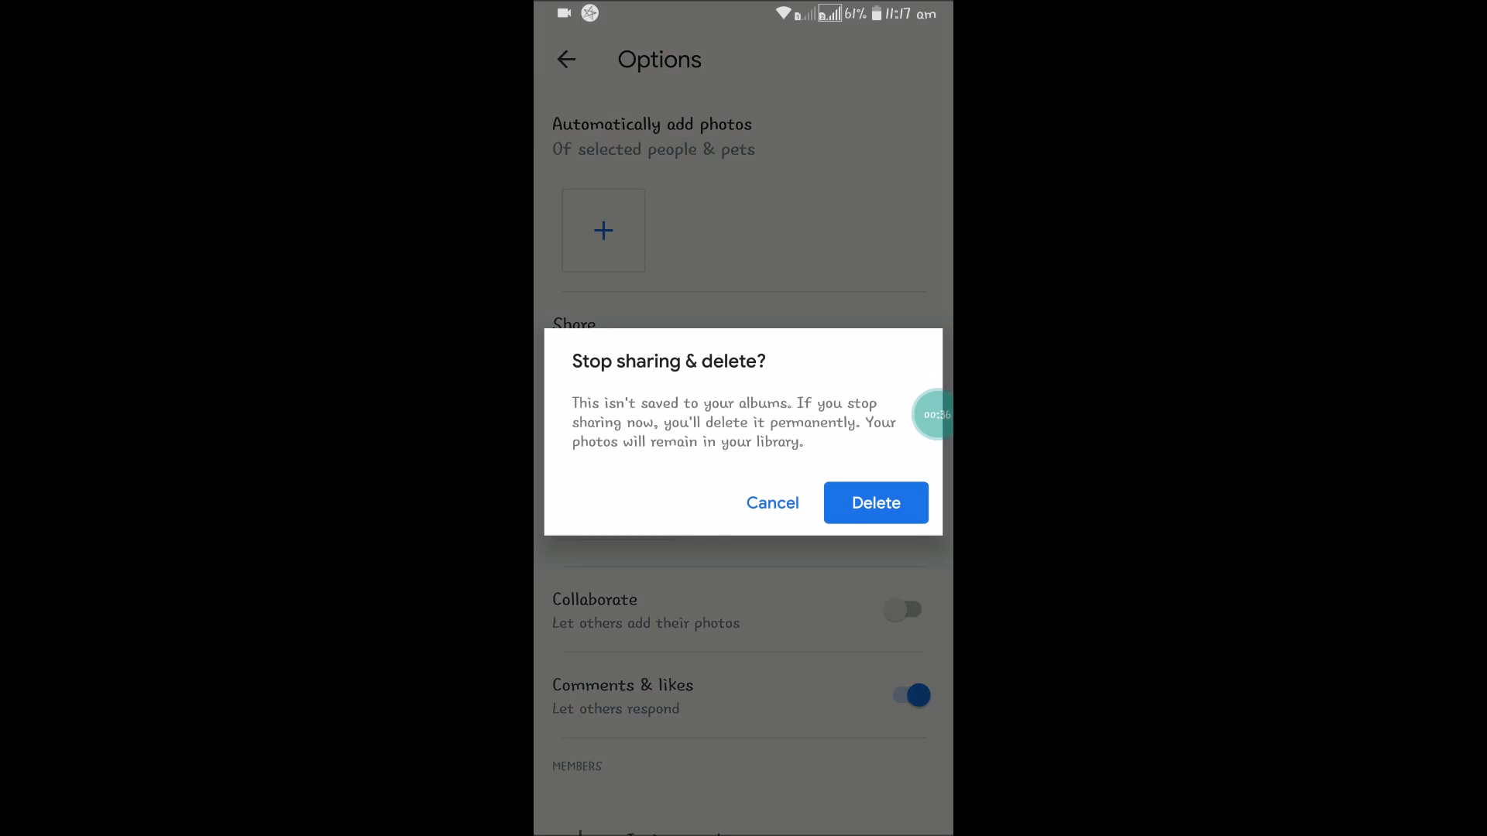
{"action": "left_click", "coordinate": [771, 502]}
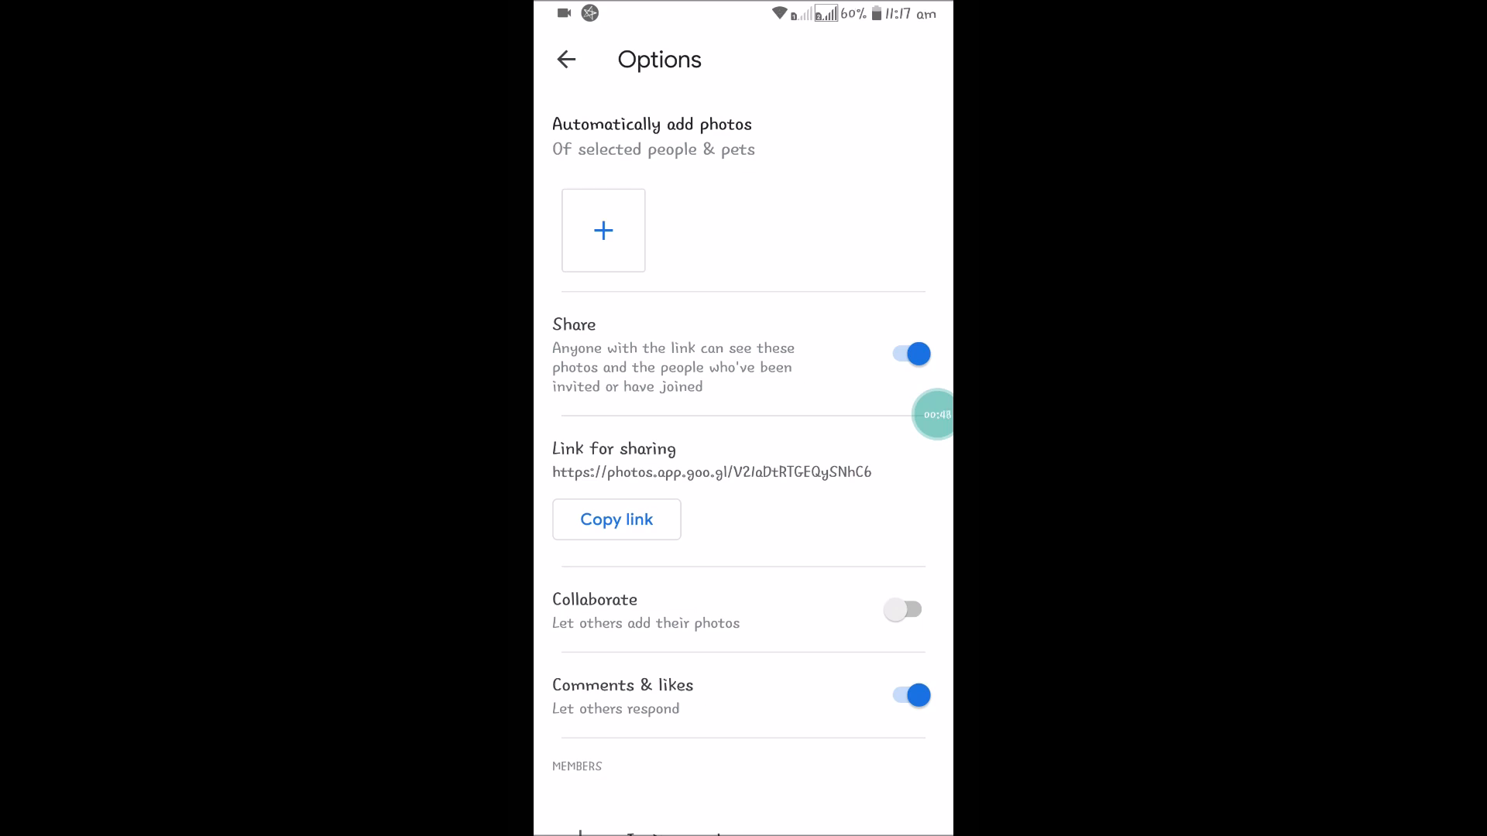
{"action": "left_click", "coordinate": [909, 353]}
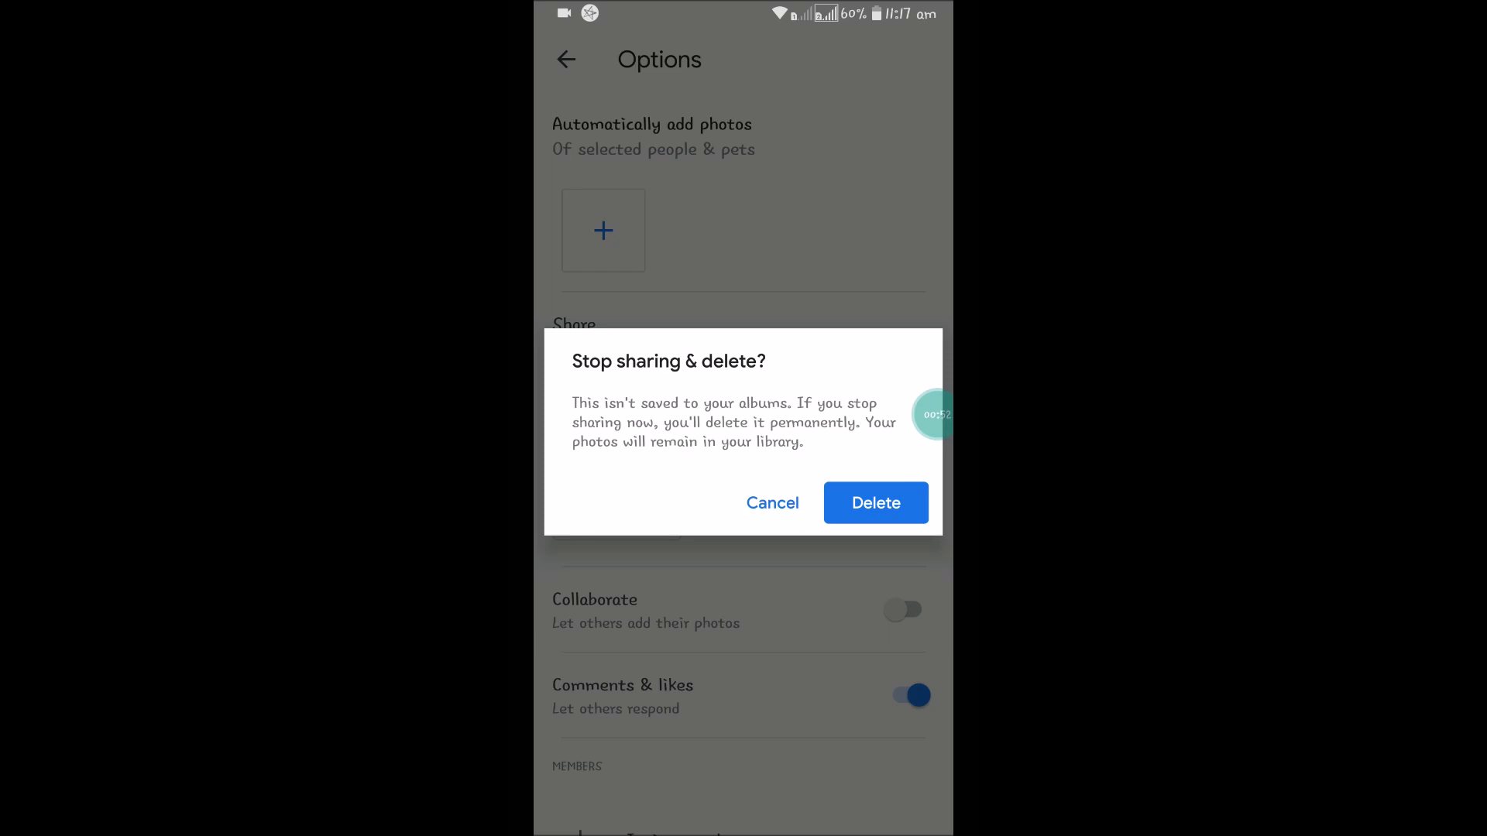
Confirm Delete in the Stop sharing & delete prompt and return to the Sharing list.
{"action": "left_click", "coordinate": [873, 502]}
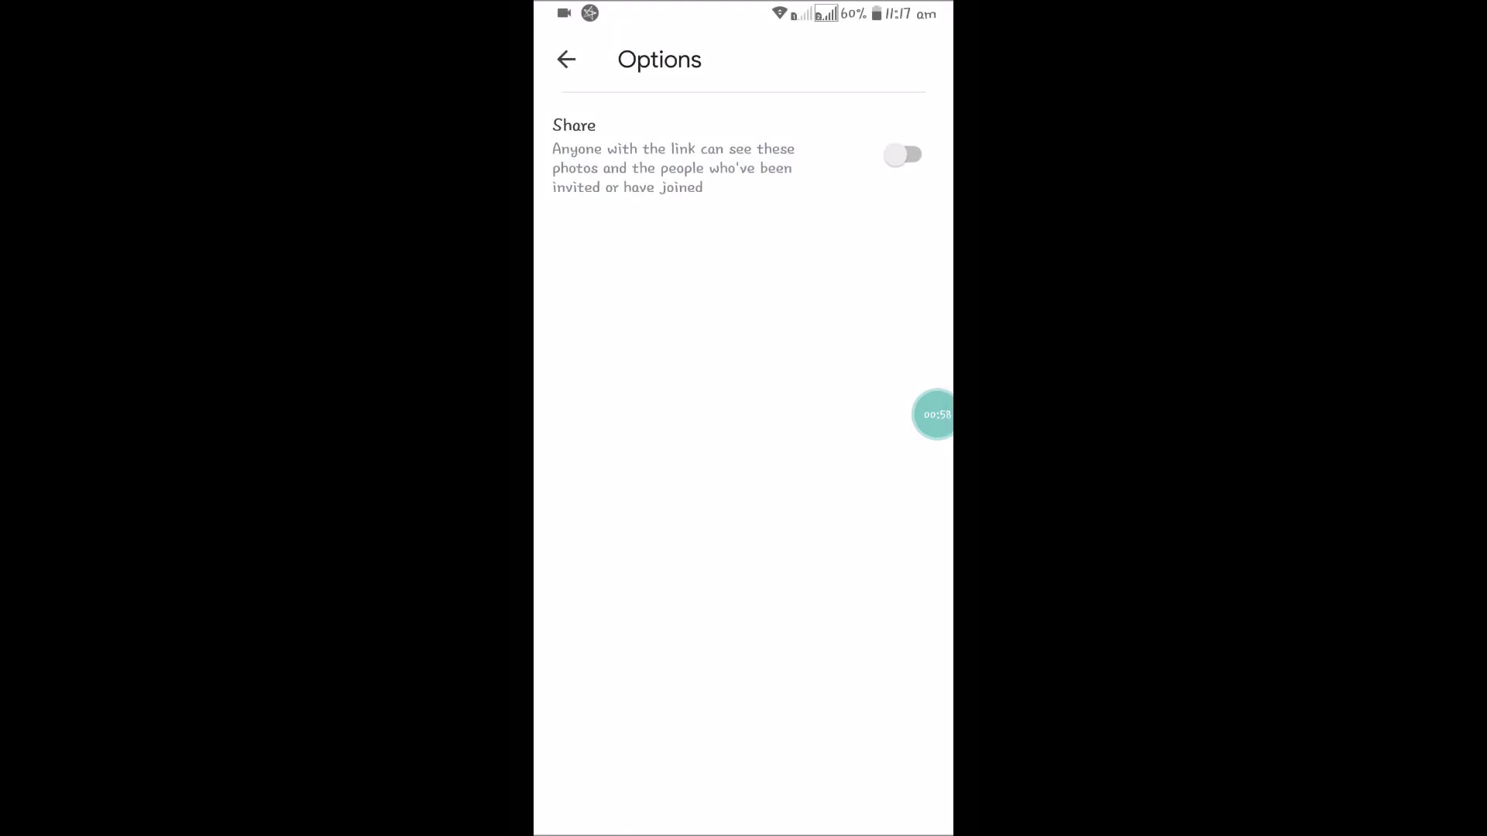
{"action": "left_click", "coordinate": [567, 59]}
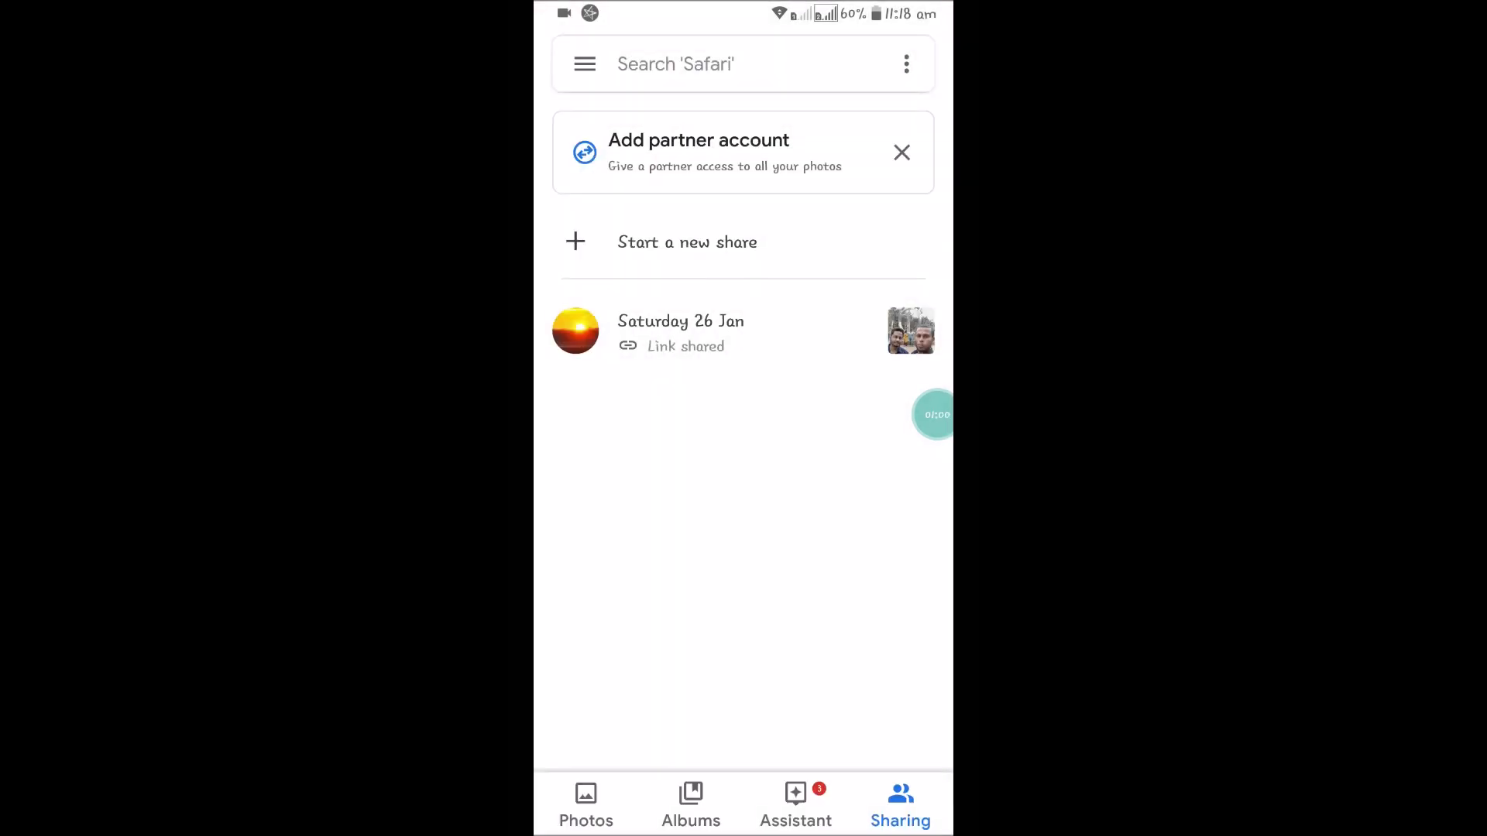